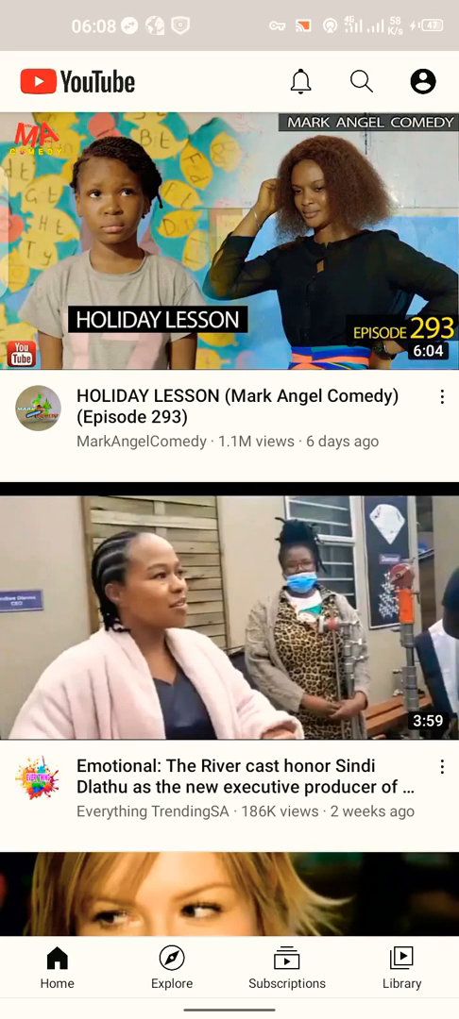
Search YouTube for "sirapps inc"
left_click(361, 81)
type("sirapps inc")
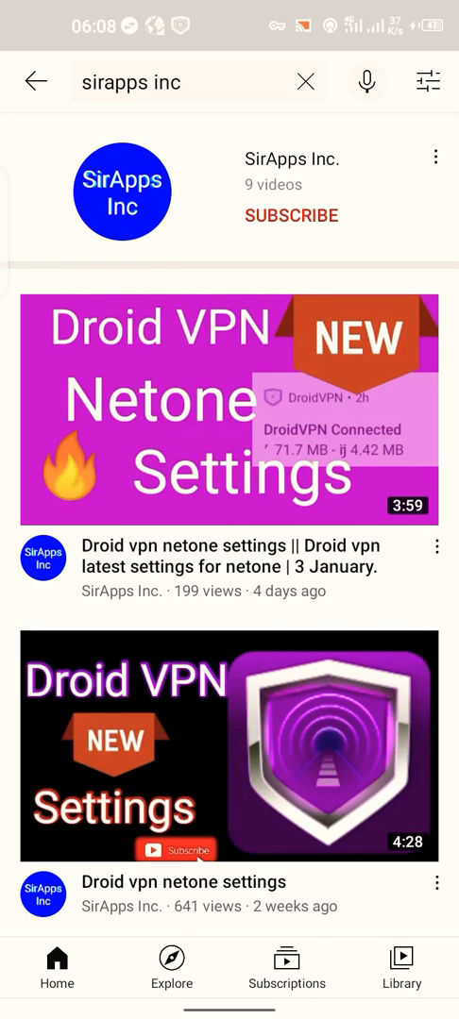
Open the SirApps Inc. channel from the results and scroll through its uploads
left_click(122, 192)
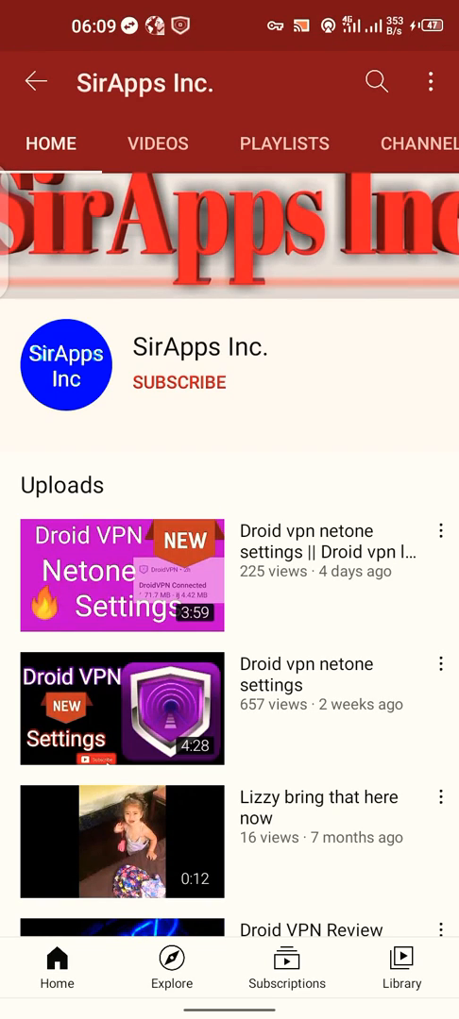
scroll("down", 3)
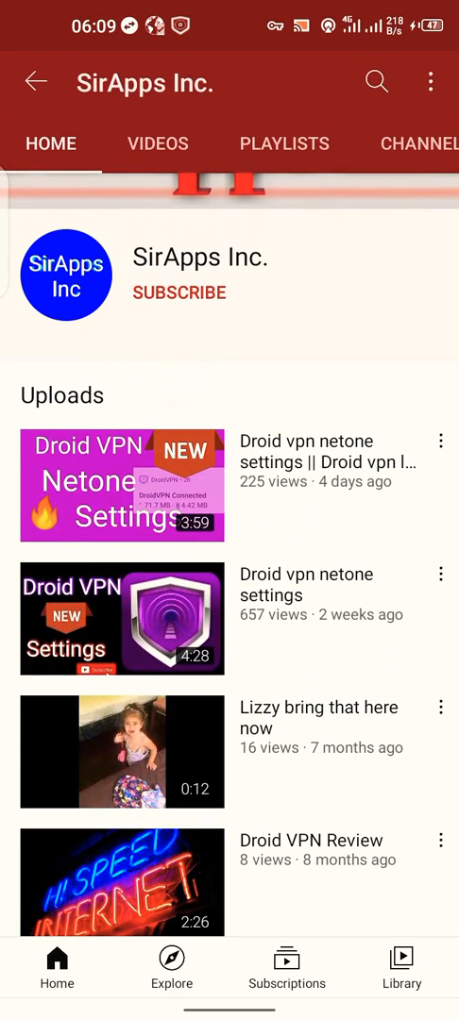
Play the 0:12 video "Lizzy bring that here now" and show its playback controls
left_click(122, 752)
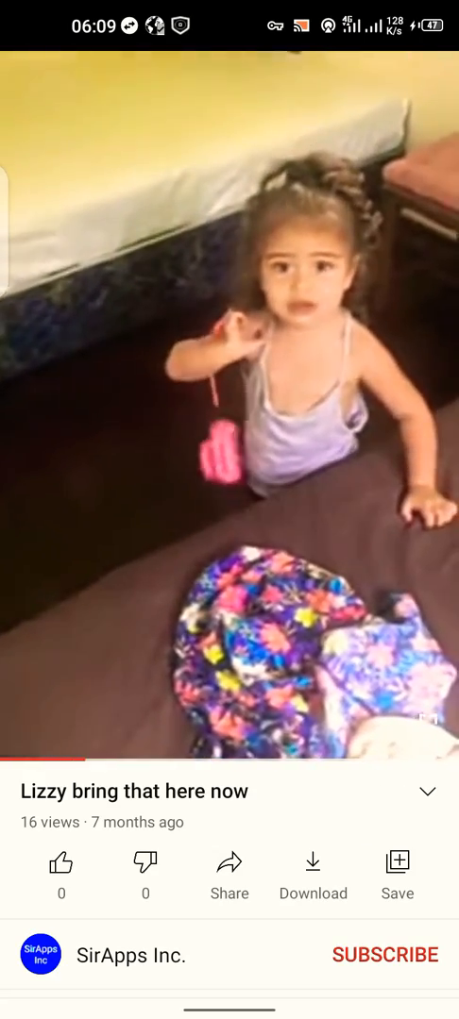
left_click(229, 406)
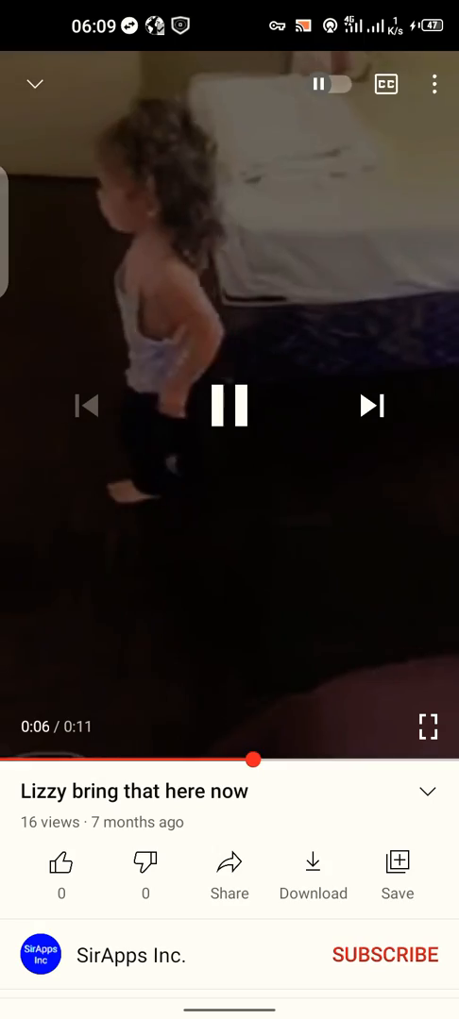